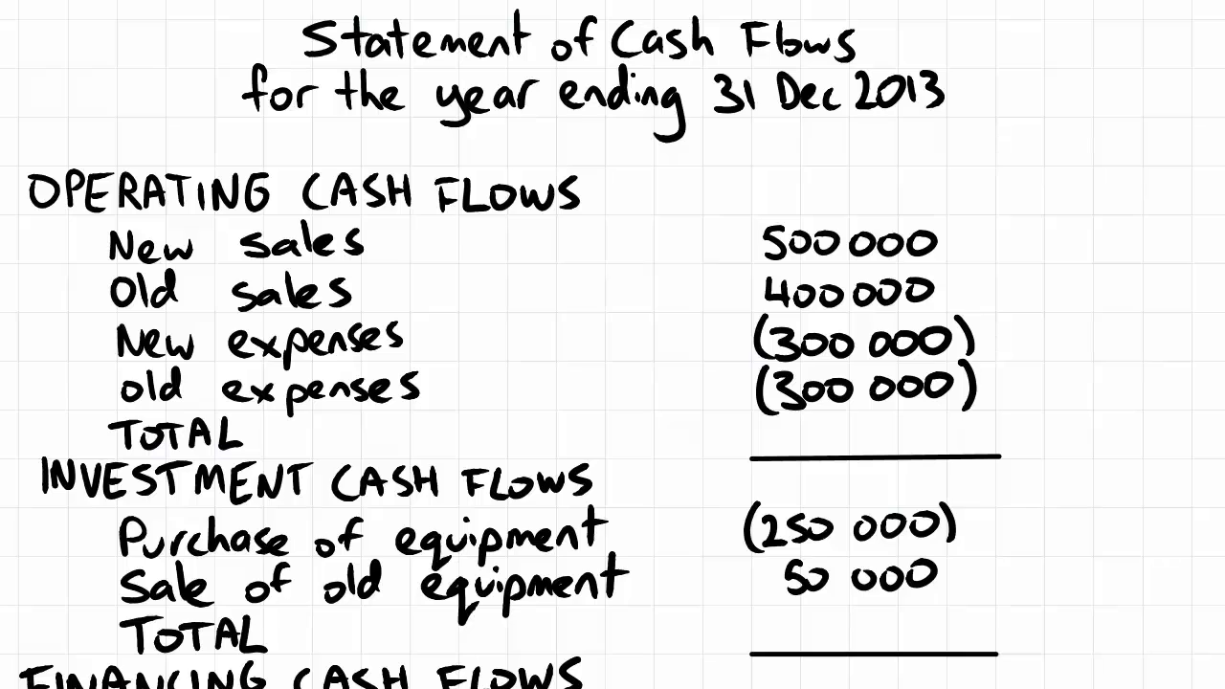
{"action": "mouse_move", "coordinate": [335, 301]}
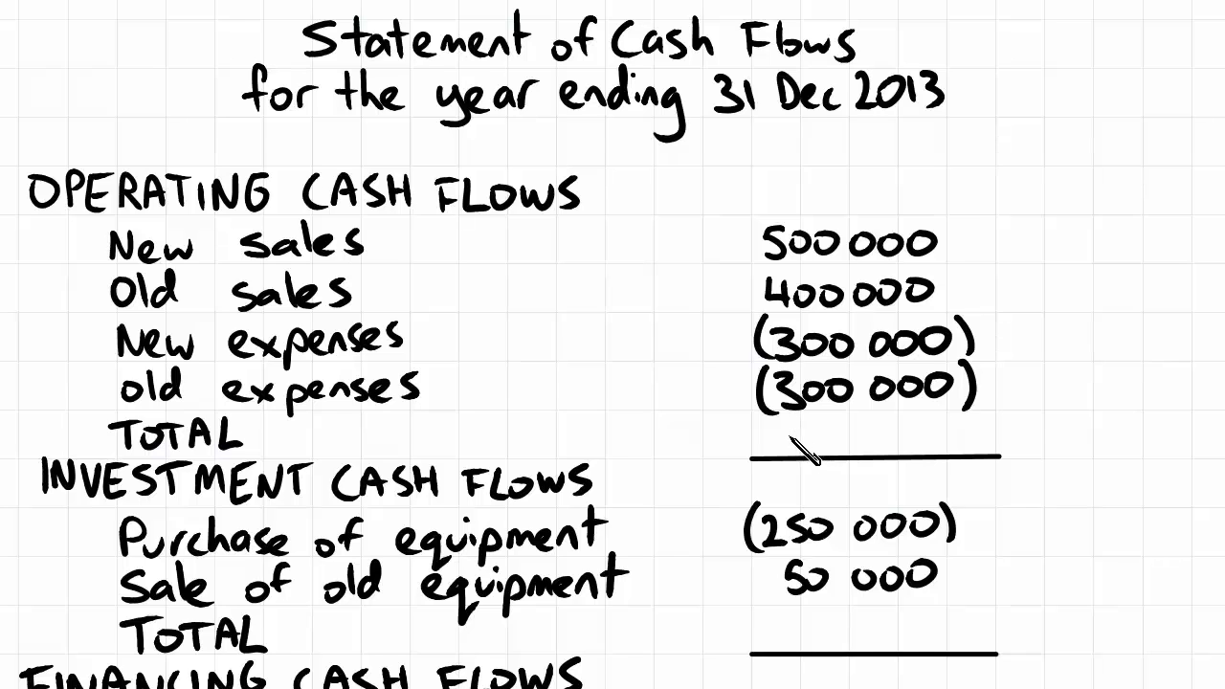
{"action": "type", "text": "300 000"}
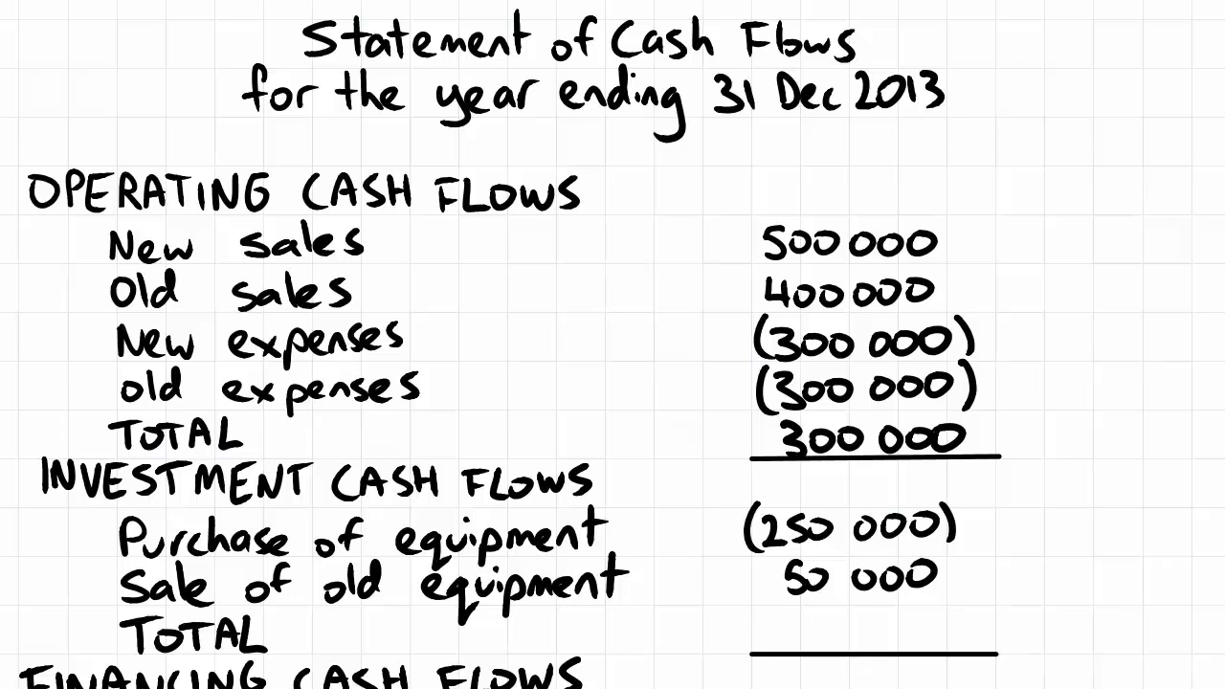
{"action": "scroll", "scroll_direction": "down", "scroll_amount": 3}
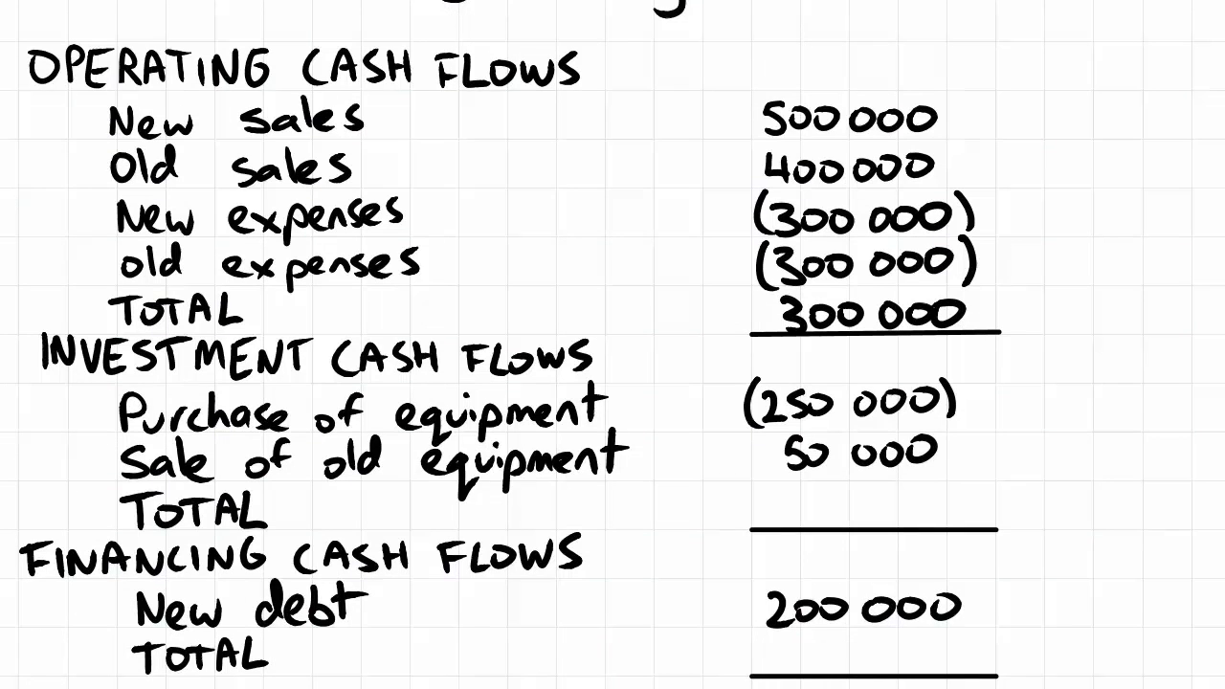
{"action": "mouse_move", "coordinate": [670, 52]}
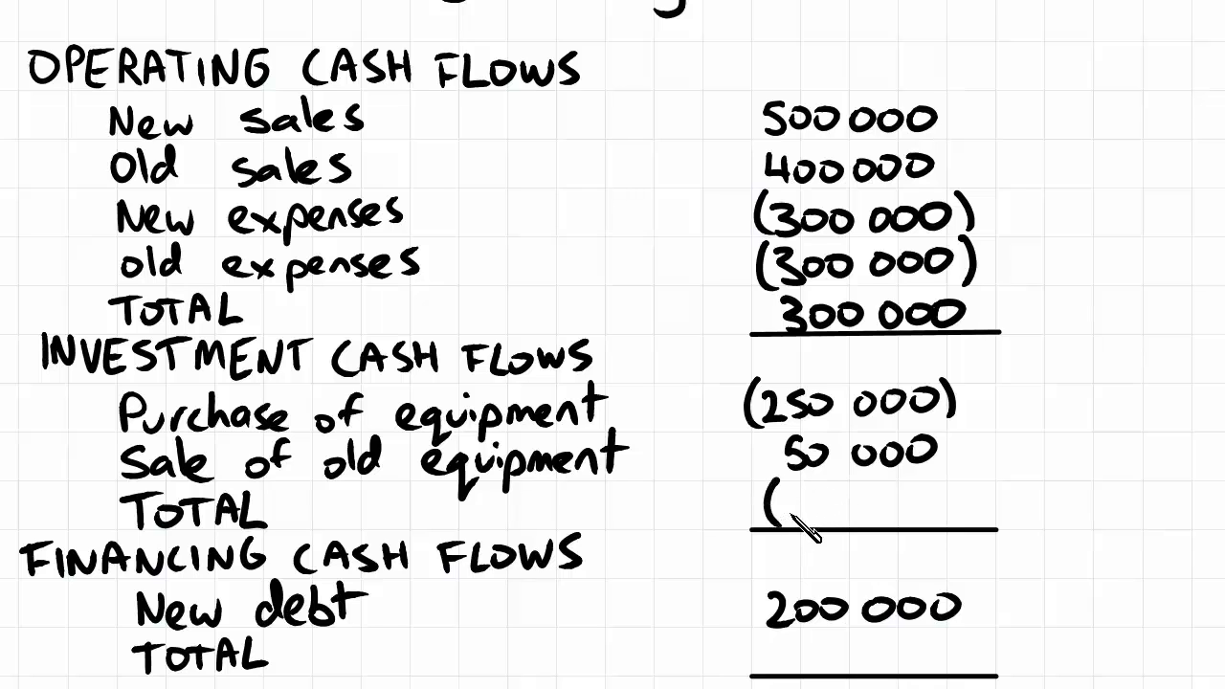
{"action": "type", "text": "200 000)"}
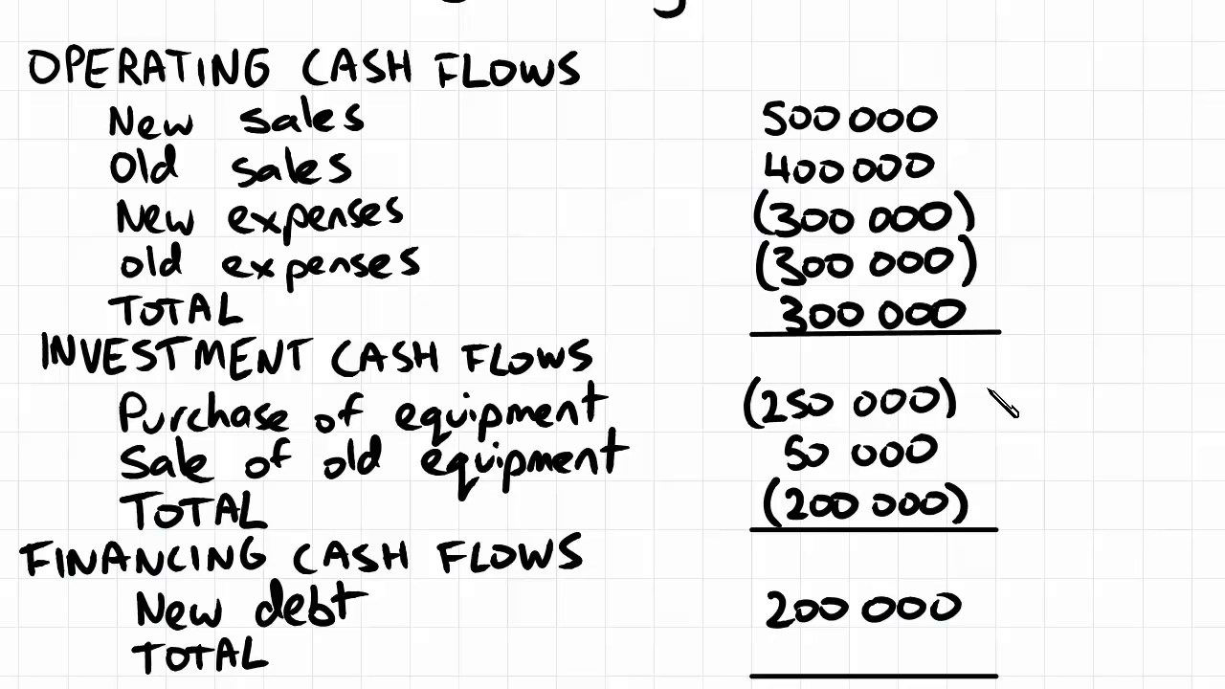
{"action": "mouse_move", "coordinate": [1005, 402]}
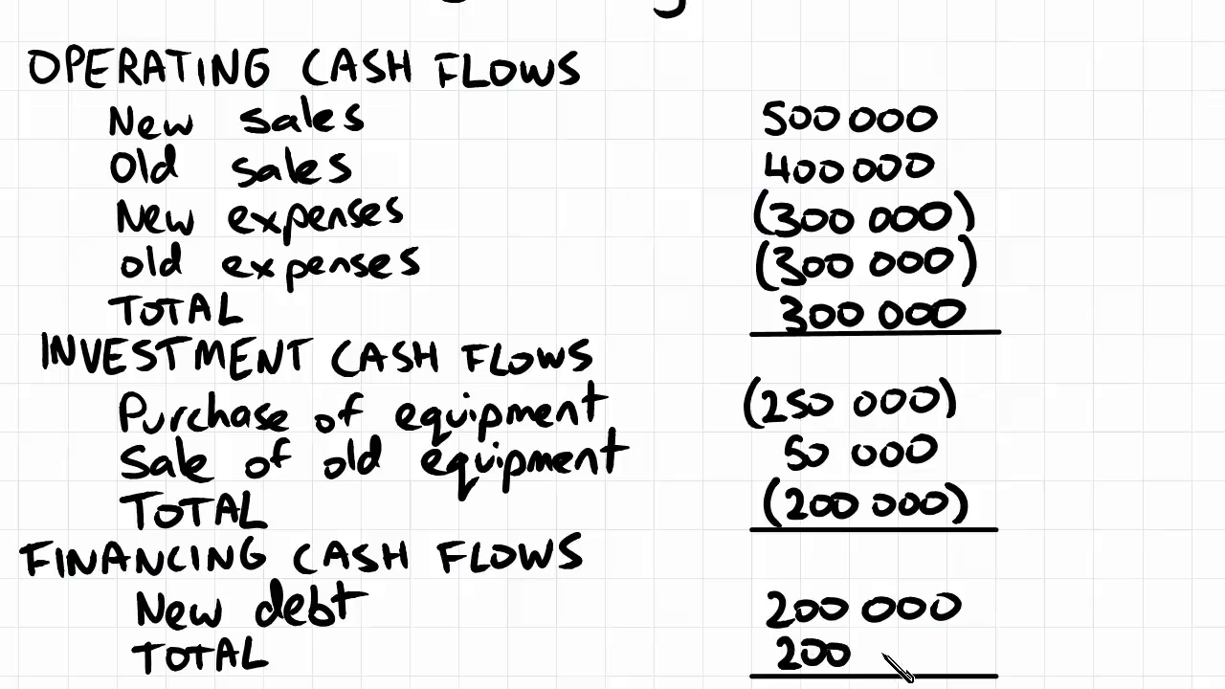
{"action": "type", "text": "000"}
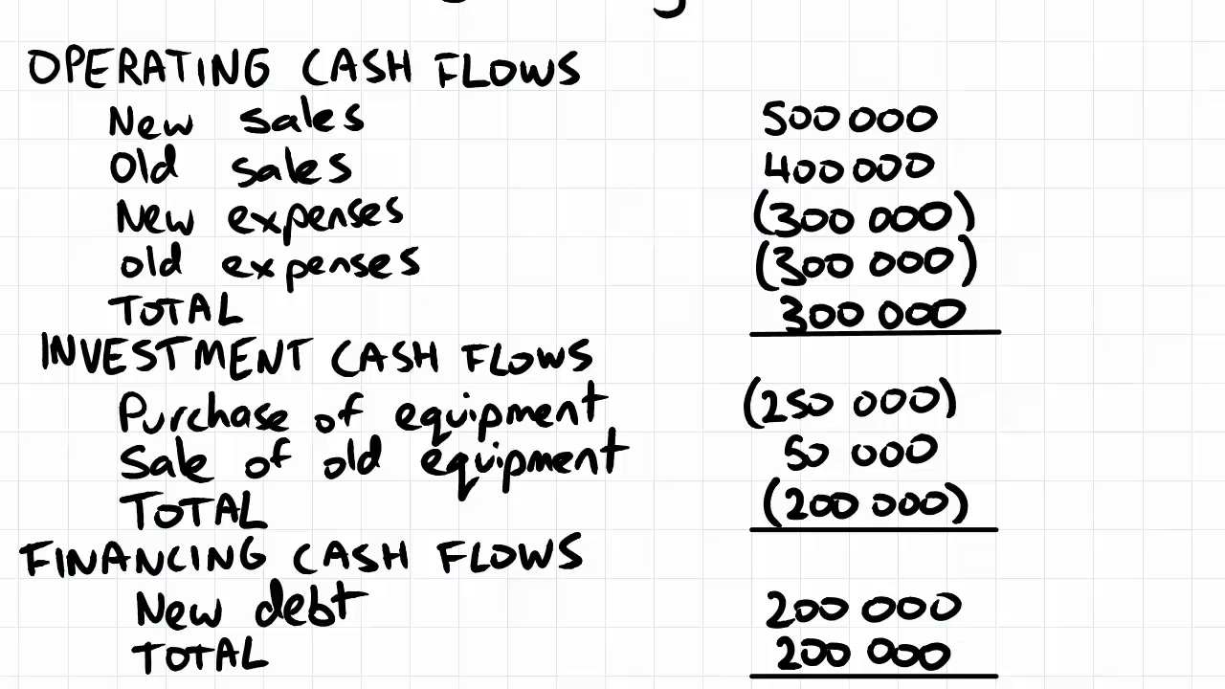
{"action": "scroll", "scroll_direction": "down", "scroll_amount": 3}
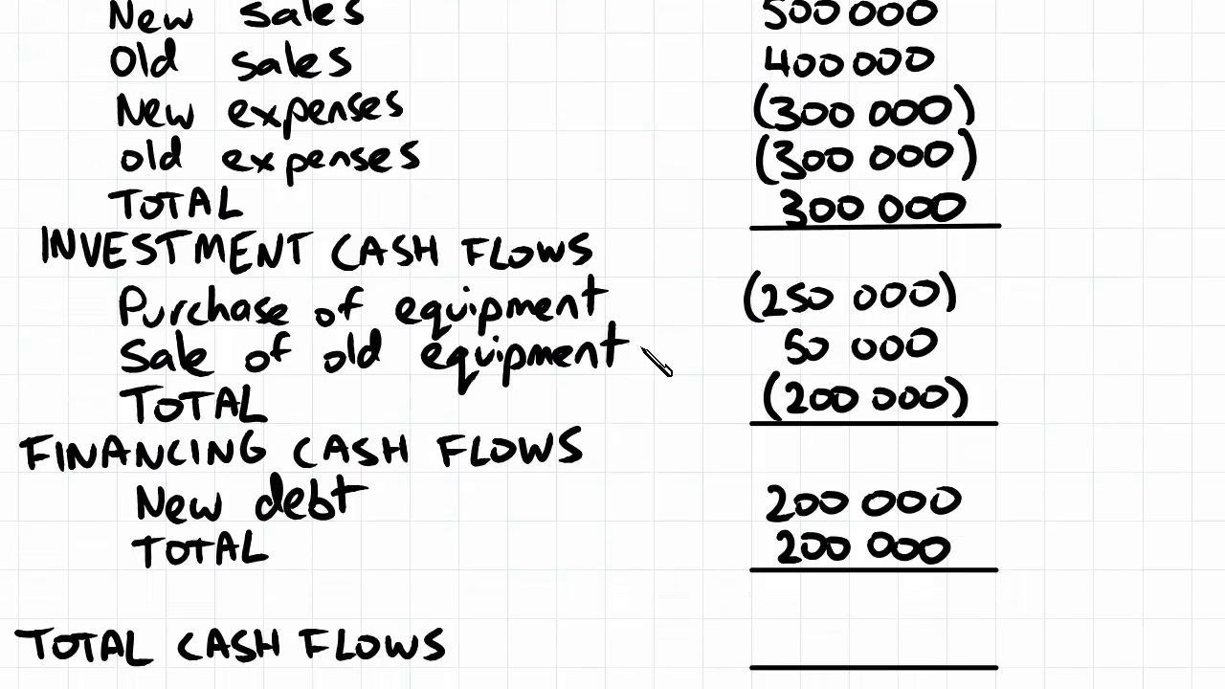
{"action": "mouse_move", "coordinate": [656, 368]}
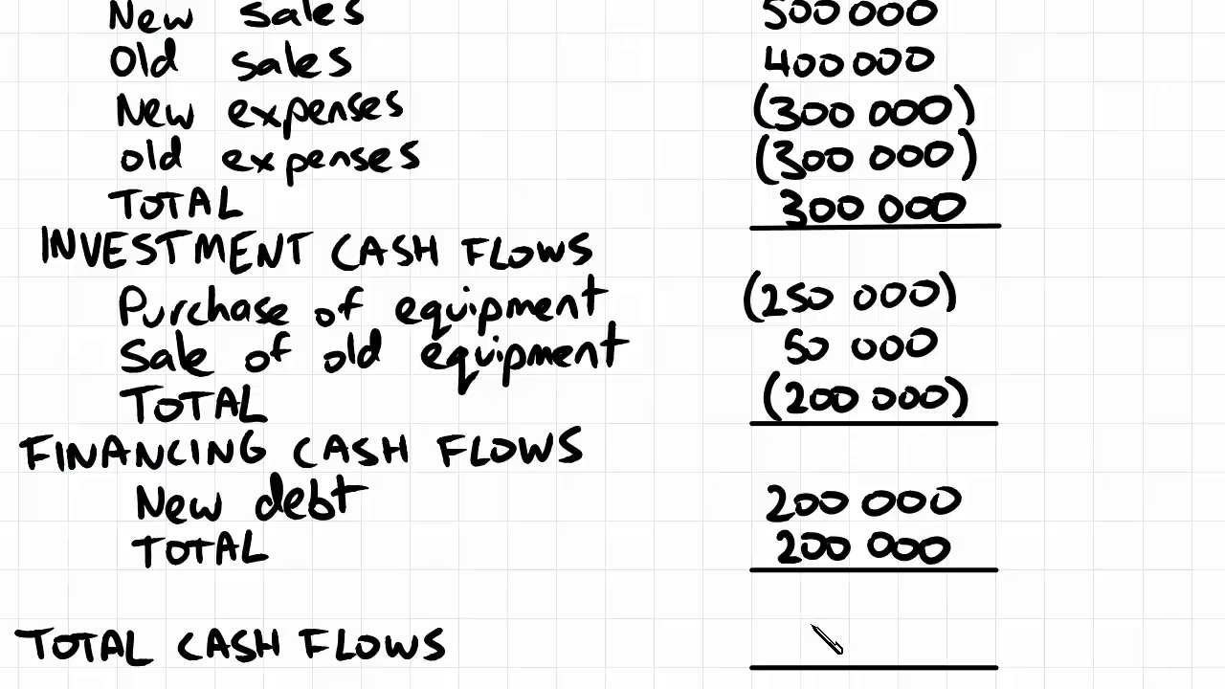
{"action": "type", "text": "300 000"}
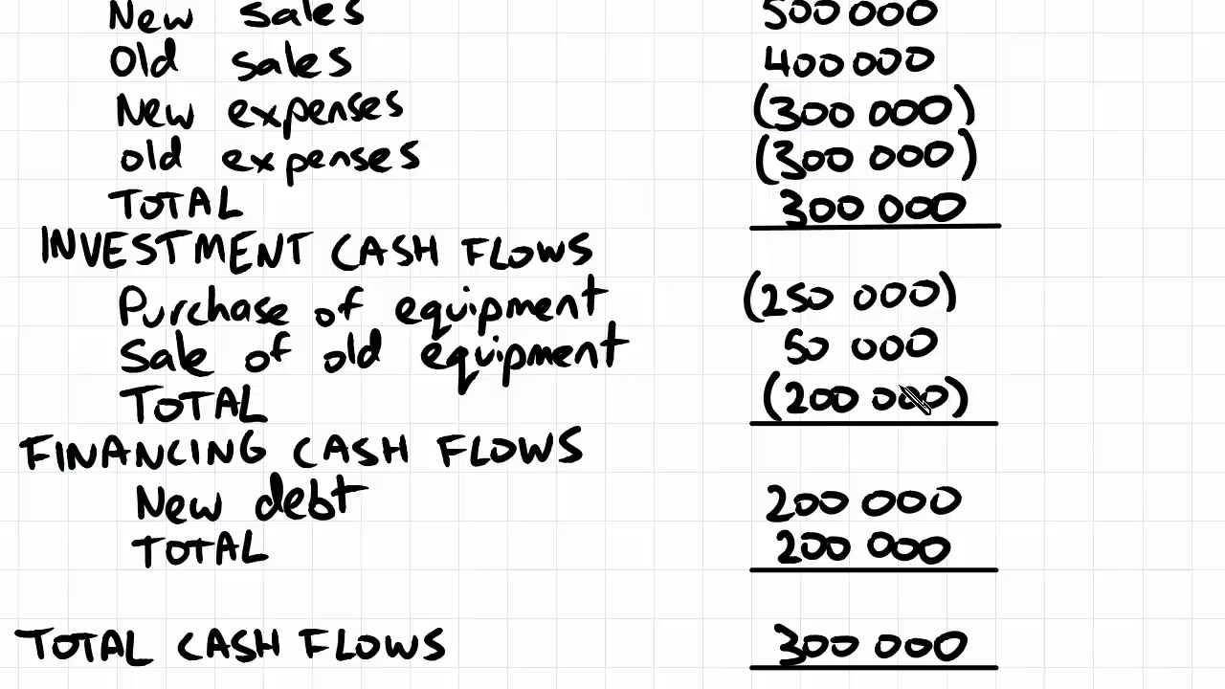
{"action": "mouse_move", "coordinate": [910, 412]}
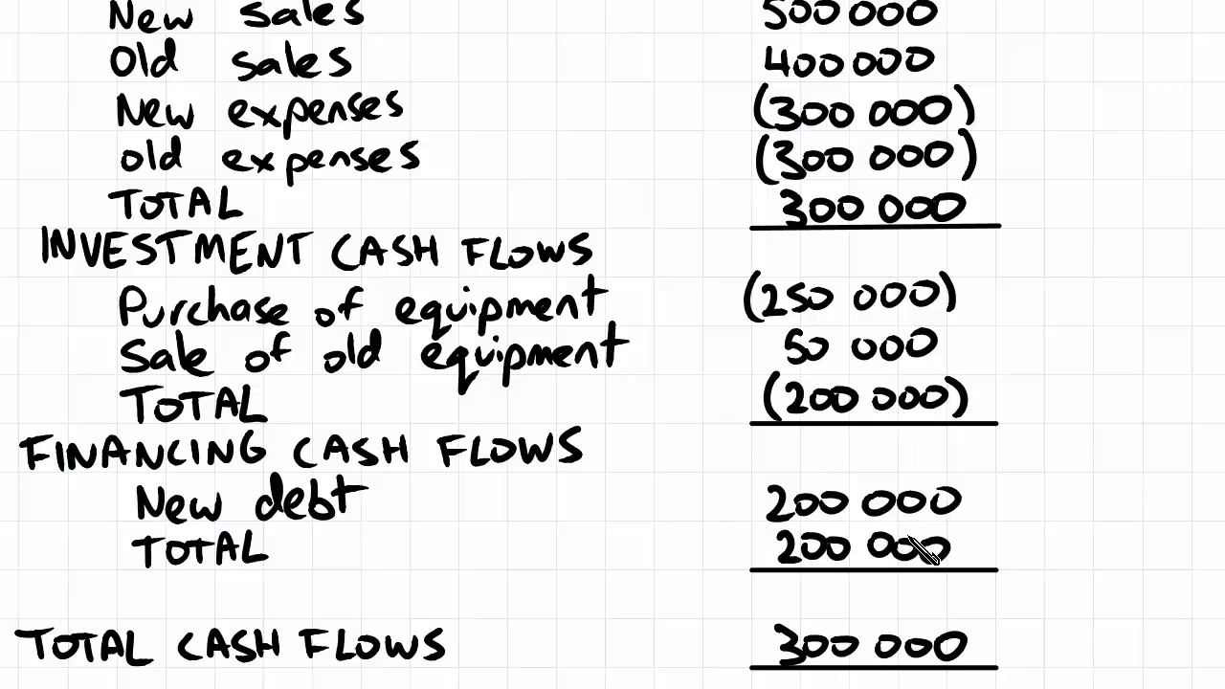
{"action": "mouse_move", "coordinate": [919, 551]}
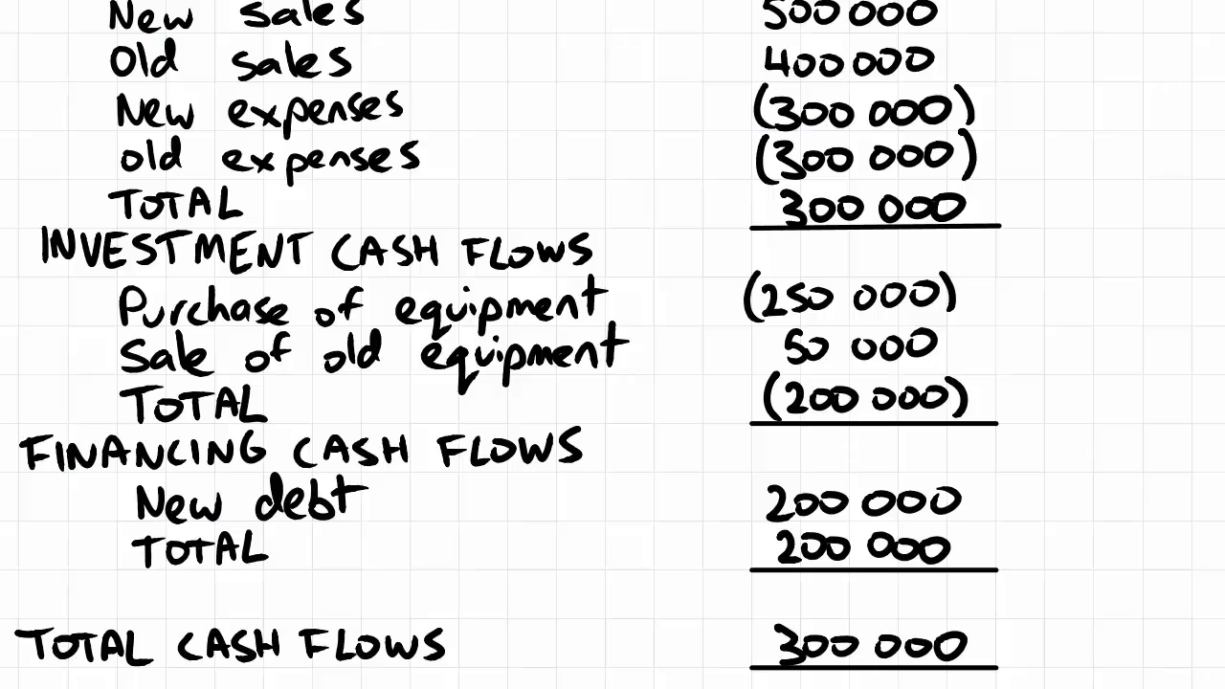
{"action": "mouse_move", "coordinate": [435, 517]}
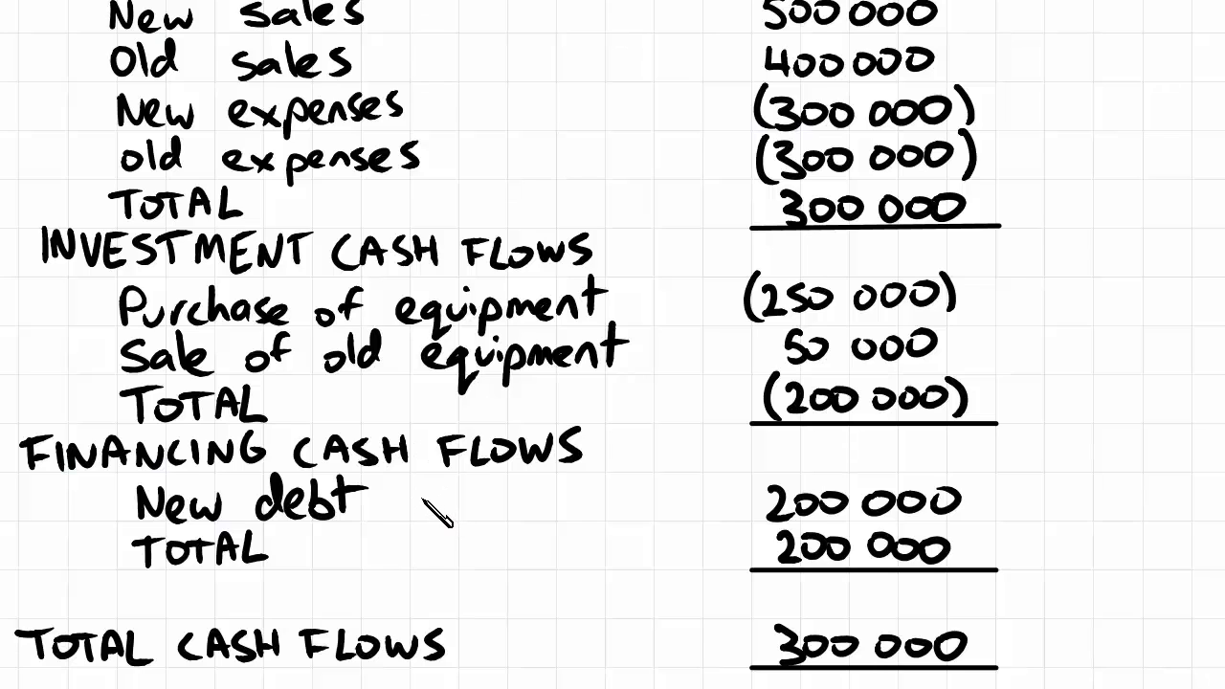